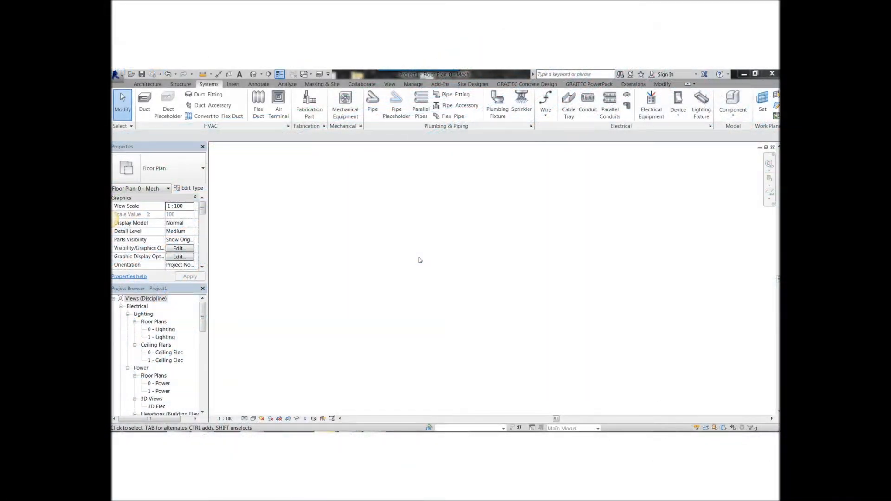
Draw an L-shaped Rectangular Duct: Flanged Radius Bend / Shoe Branch run with one branch
{"action": "left_click", "coordinate": [144, 104]}
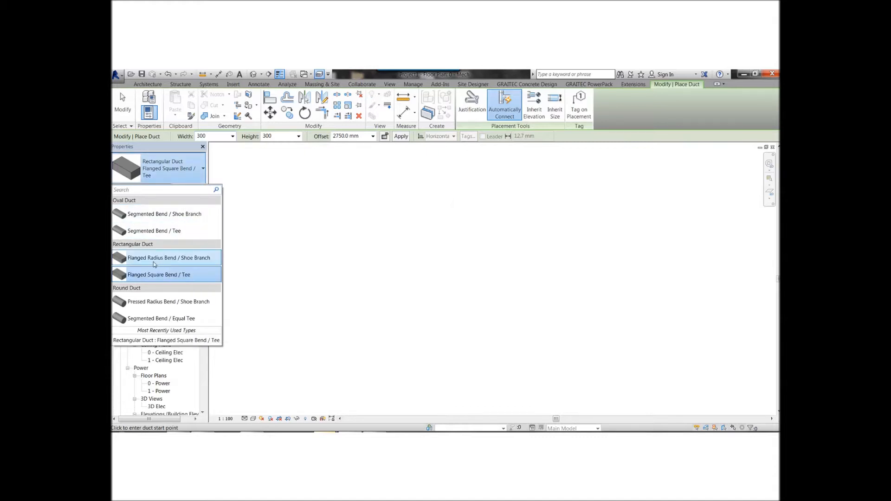
{"action": "mouse_move", "coordinate": [164, 263]}
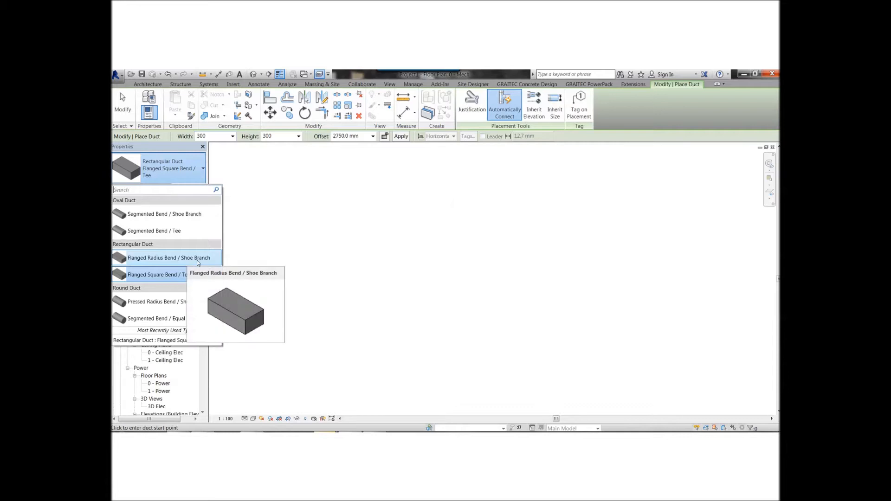
{"action": "mouse_move", "coordinate": [153, 275]}
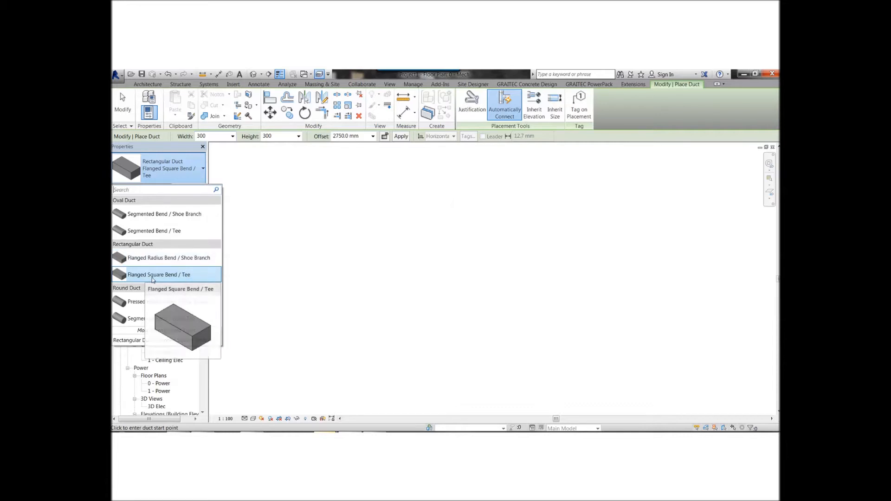
{"action": "mouse_move", "coordinate": [158, 279]}
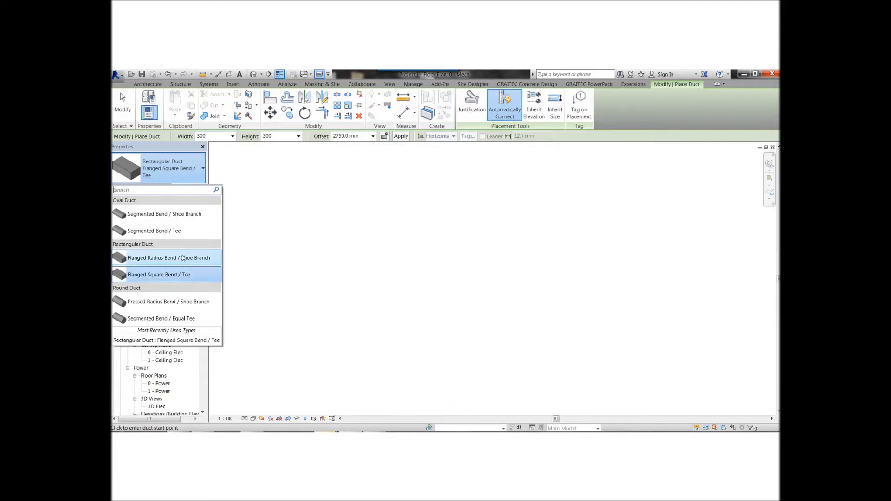
{"action": "left_click", "coordinate": [167, 258]}
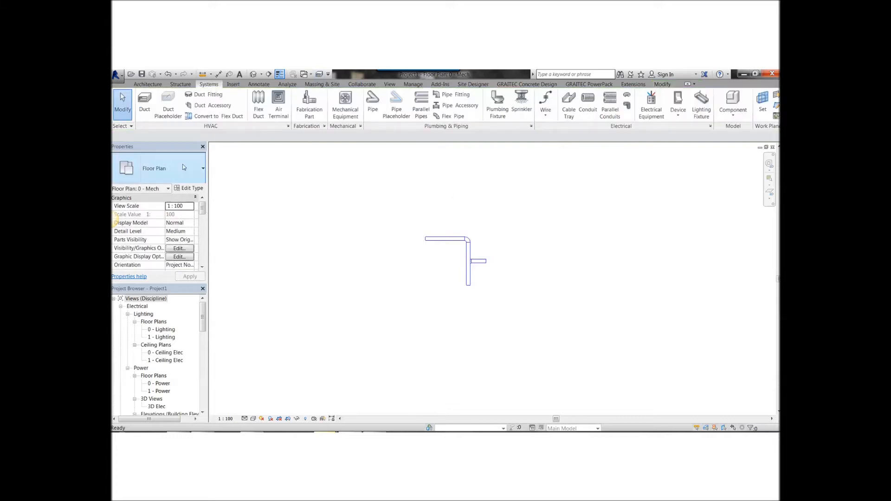
Sketch a larger Flanged Radius Bend / Shoe Branch duct run with a radius bend and two shoe branches
{"action": "left_click", "coordinate": [145, 104]}
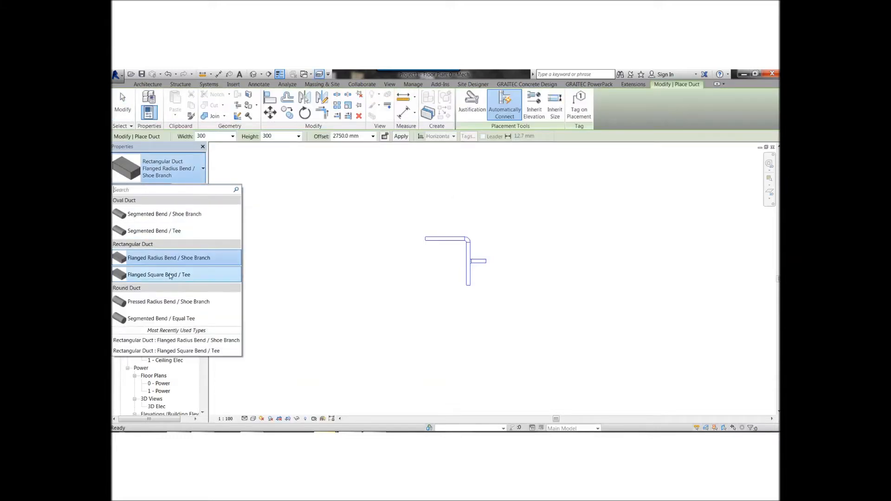
{"action": "left_click", "coordinate": [158, 275]}
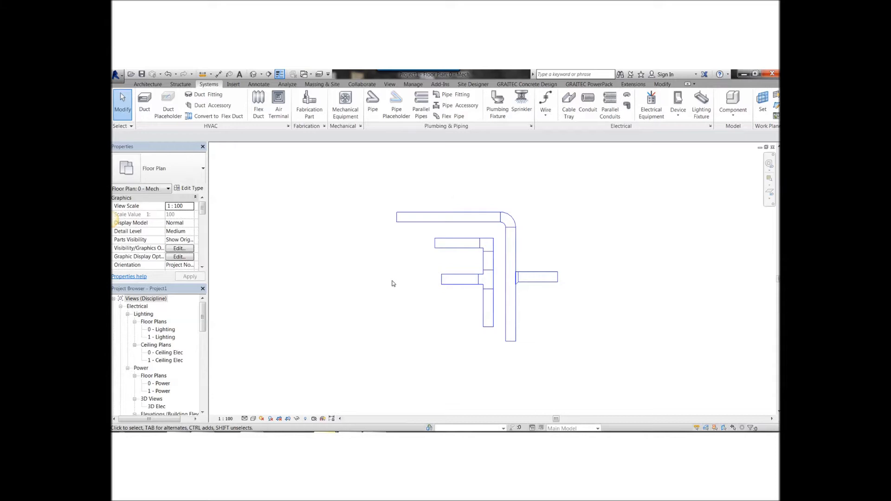
{"action": "mouse_move", "coordinate": [480, 242]}
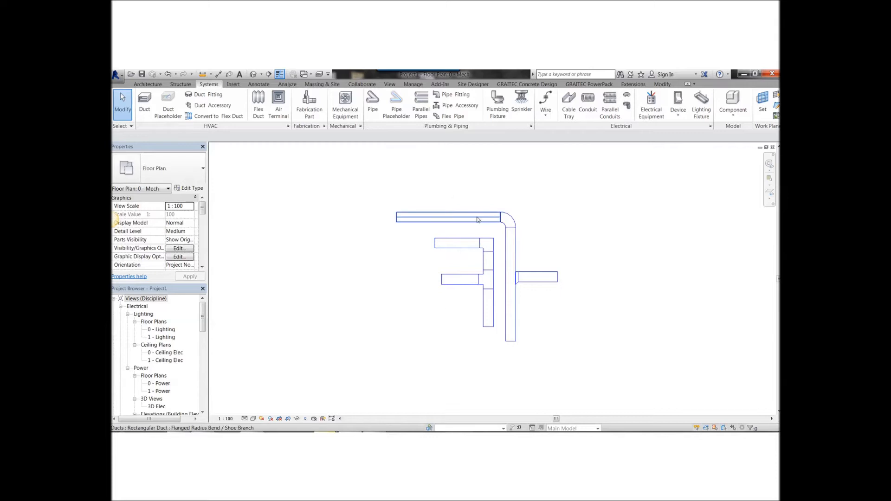
Select the top duct and open its Flanged Radius Bend / Shoe Branch type properties
{"action": "left_click", "coordinate": [446, 218]}
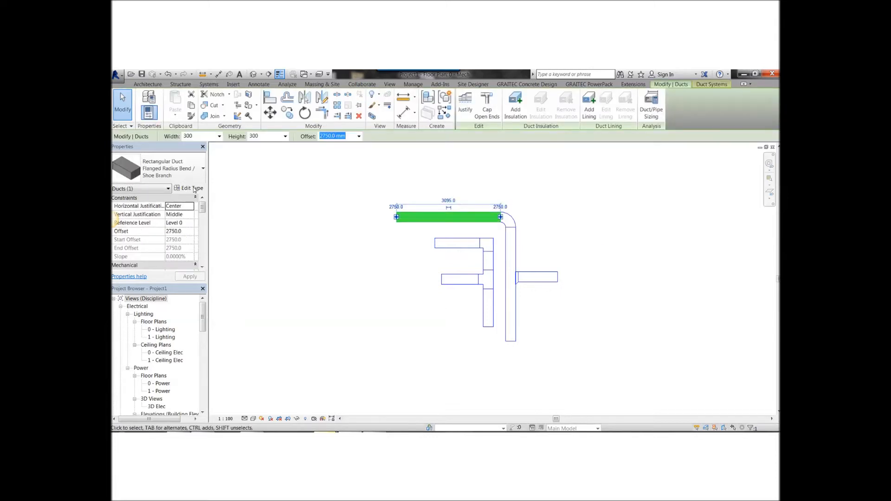
{"action": "mouse_move", "coordinate": [192, 188]}
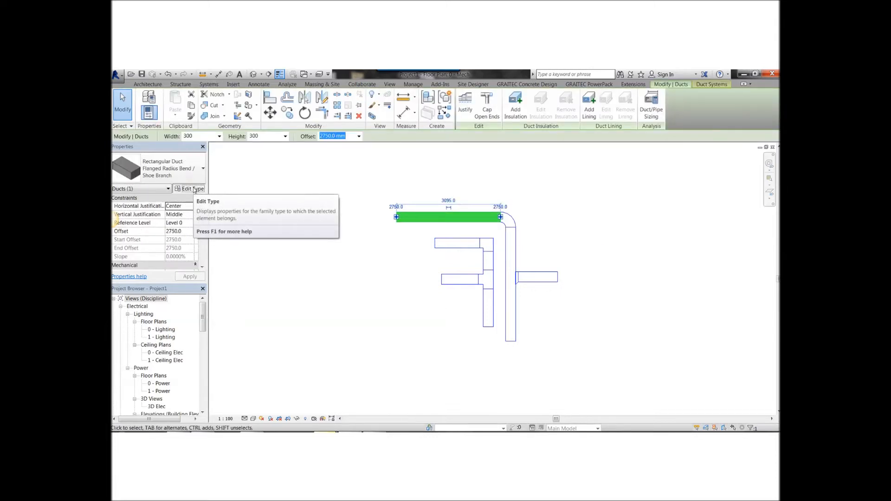
{"action": "left_click", "coordinate": [191, 189]}
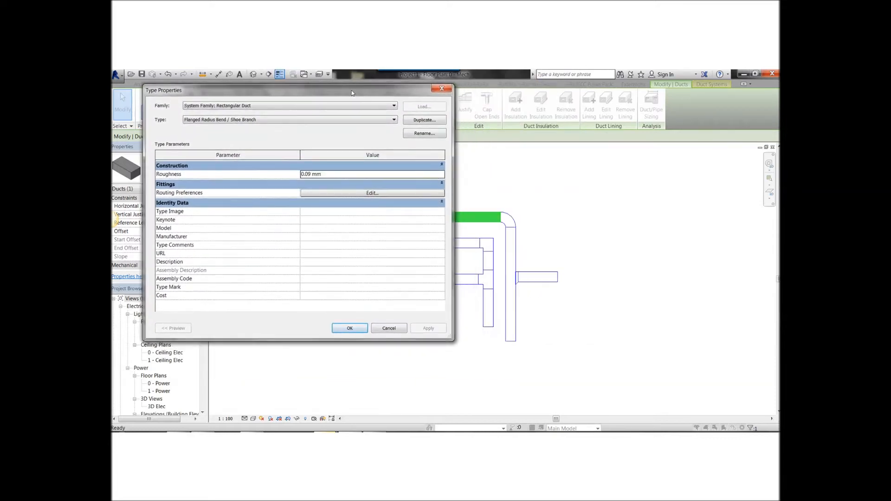
{"action": "mouse_move", "coordinate": [372, 209]}
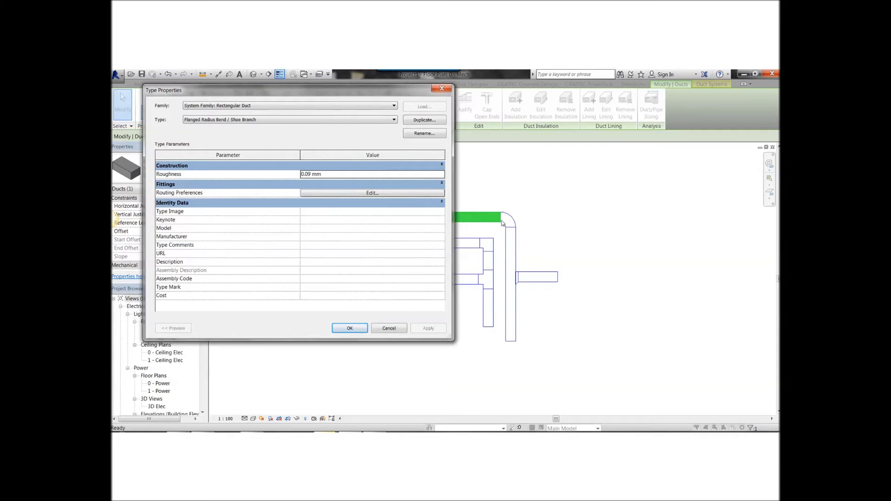
{"action": "mouse_move", "coordinate": [510, 231]}
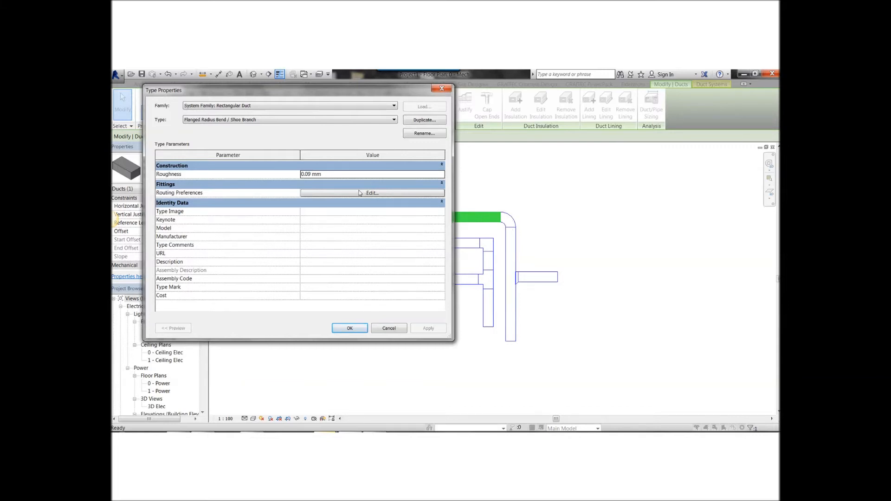
Open Routing Preferences, select the Elbow row, and begin loading a fitting family
{"action": "left_click", "coordinate": [370, 193]}
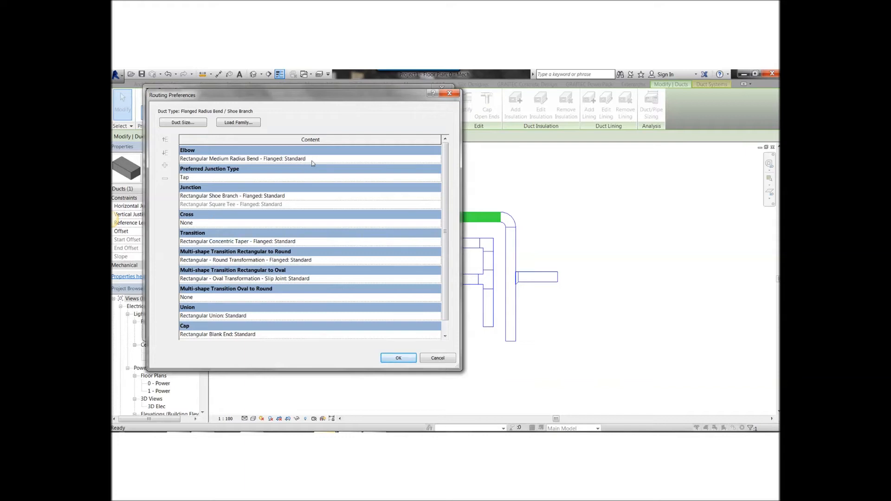
{"action": "mouse_move", "coordinate": [321, 164]}
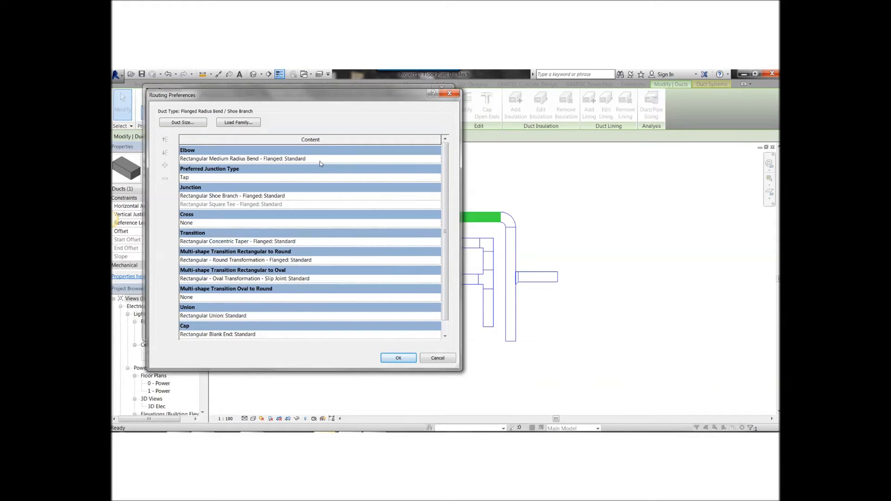
{"action": "left_click", "coordinate": [438, 160]}
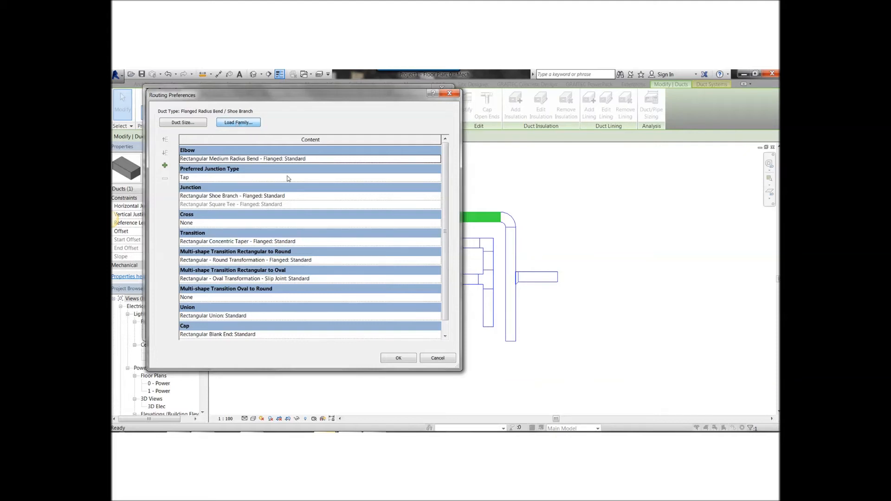
{"action": "left_click", "coordinate": [238, 122]}
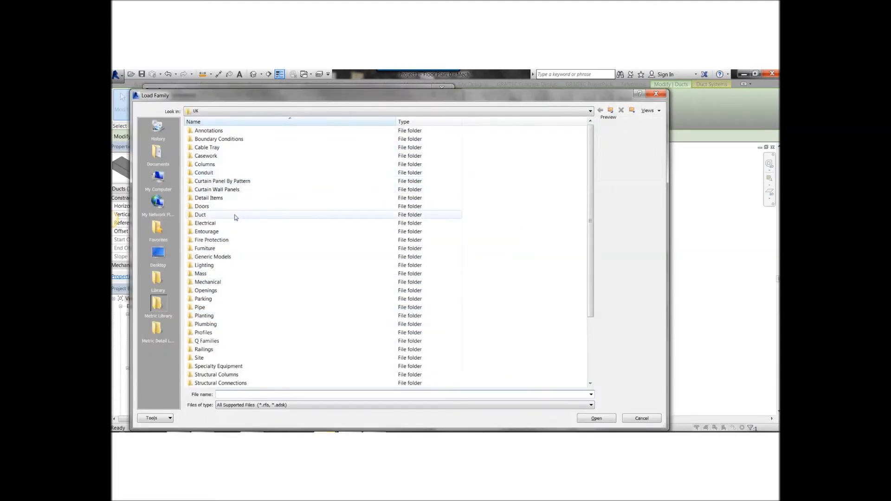
Load Rectangular Long Radius Bend - Flanged.rfa from Duct > Fittings > Rectangular > Bends
{"action": "left_click", "coordinate": [200, 214]}
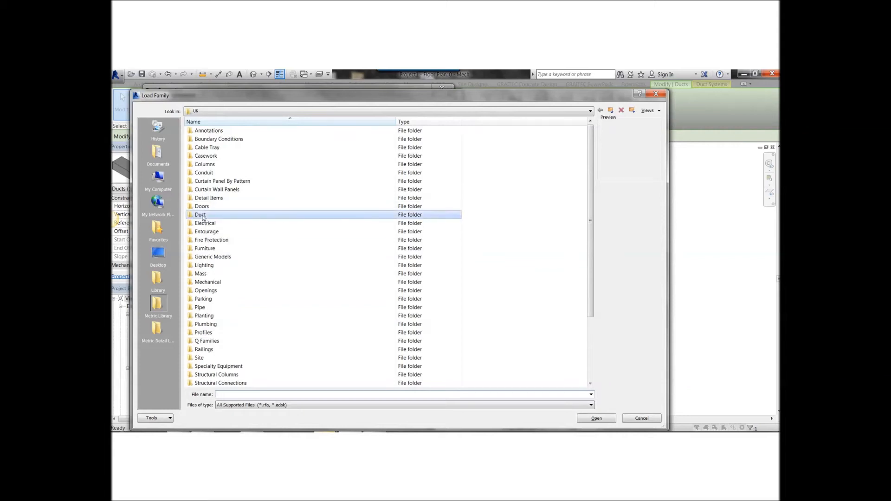
{"action": "double_click", "coordinate": [200, 214]}
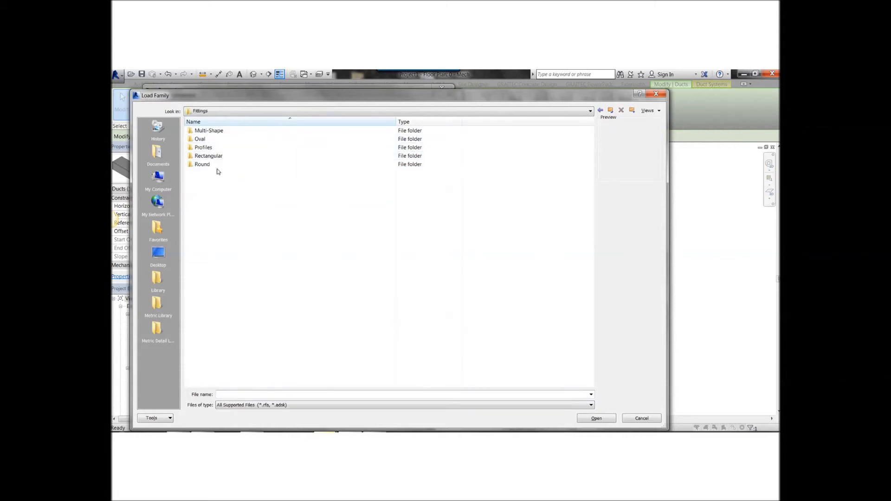
{"action": "double_click", "coordinate": [209, 155]}
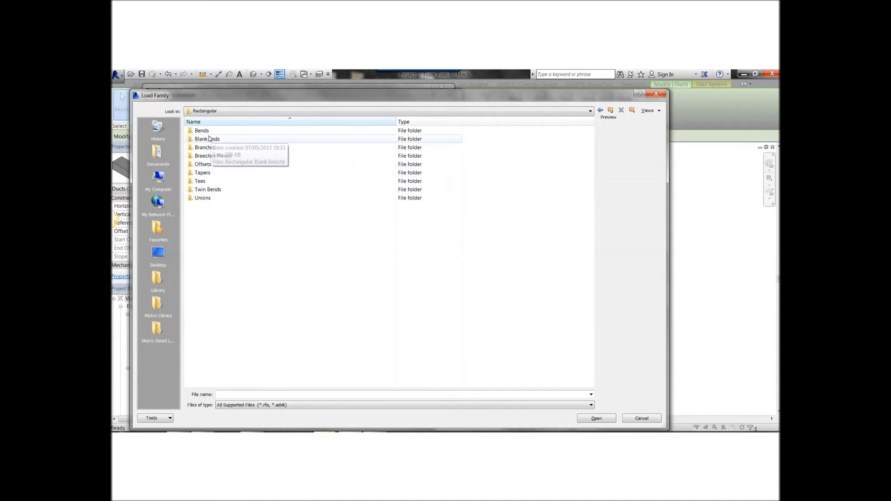
{"action": "double_click", "coordinate": [201, 131]}
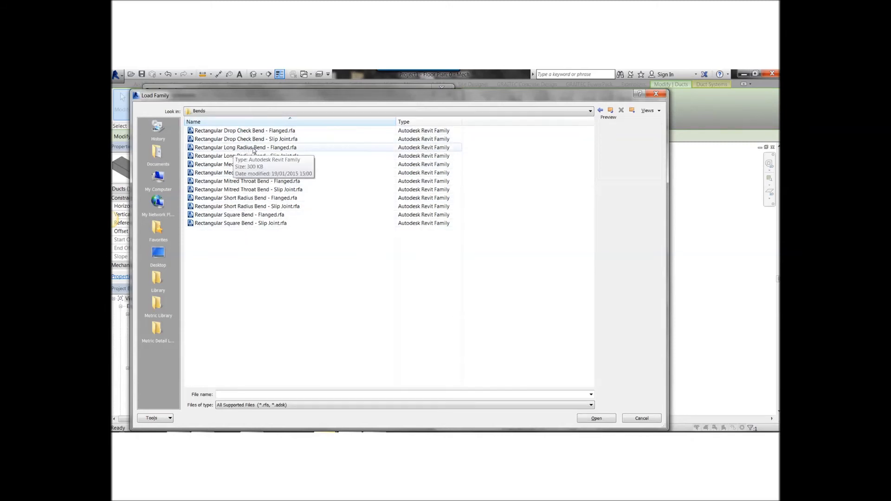
{"action": "left_click", "coordinate": [244, 147]}
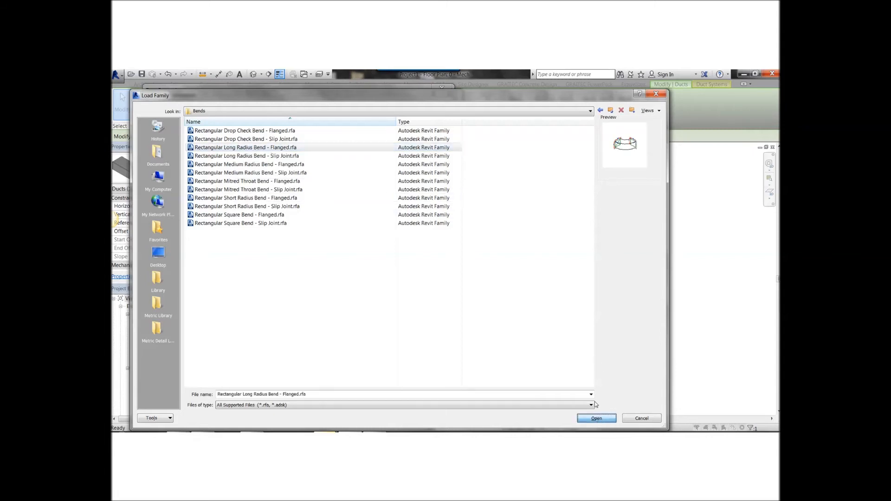
{"action": "left_click", "coordinate": [596, 419]}
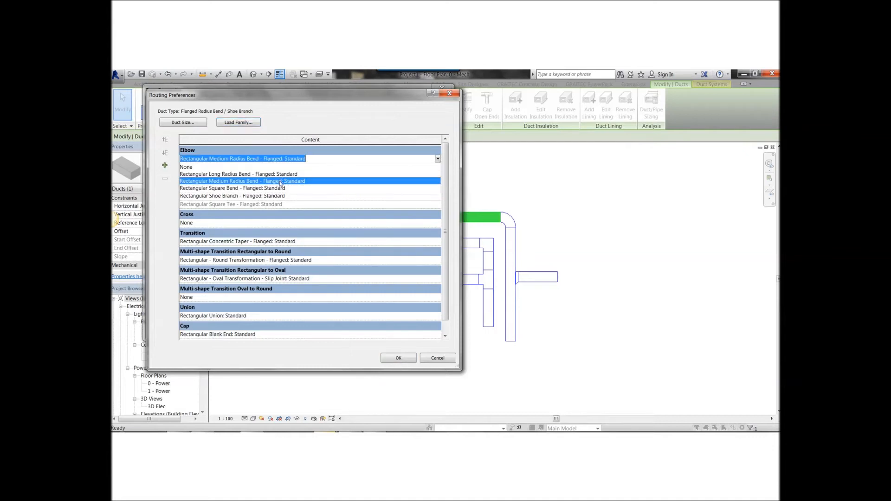
Set the elbow to Rectangular Long Radius Bend - Flanged: Standard and confirm both dialogs
{"action": "left_click", "coordinate": [238, 174]}
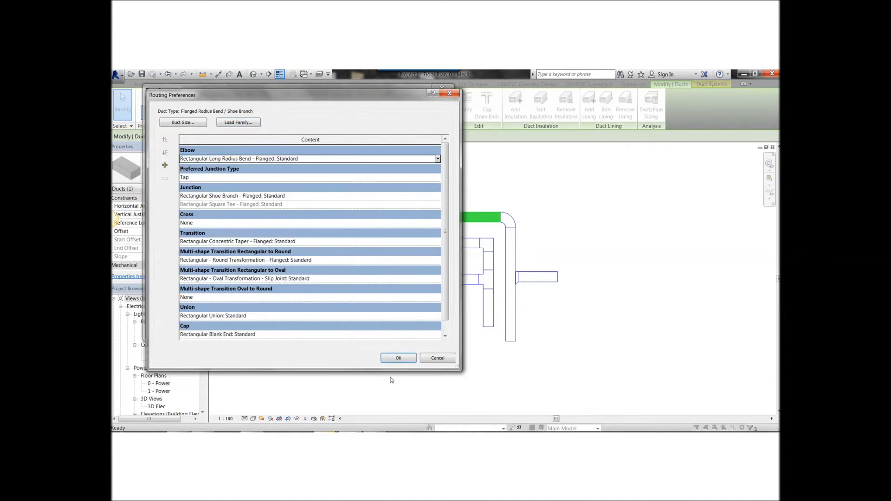
{"action": "left_click", "coordinate": [399, 358]}
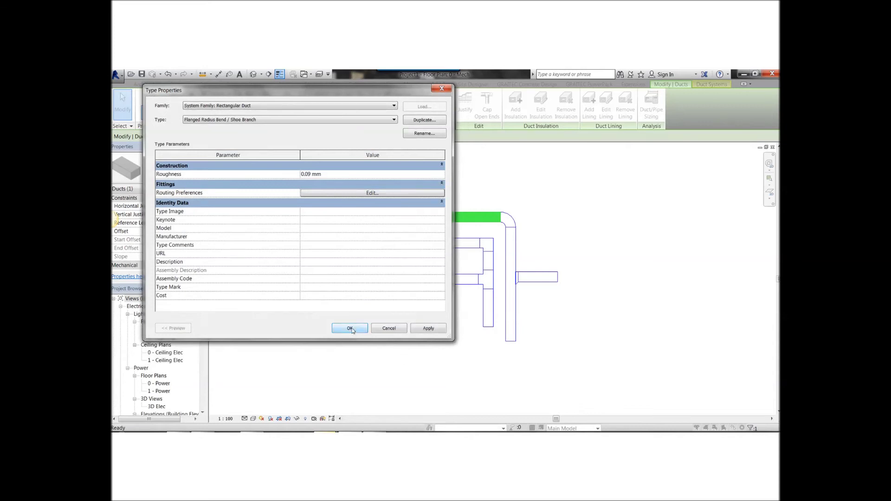
{"action": "left_click", "coordinate": [350, 328]}
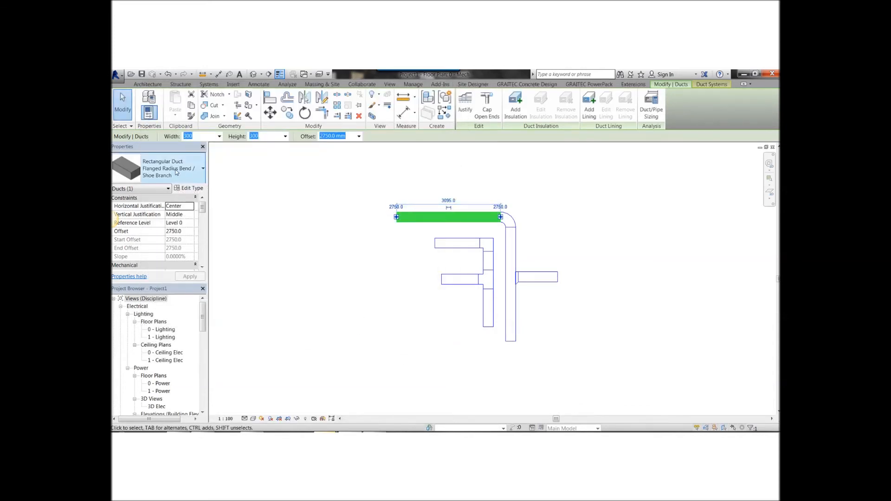
Check the duct types, deselect, and draw a new duct run with a long radius corner
{"action": "left_click", "coordinate": [203, 169]}
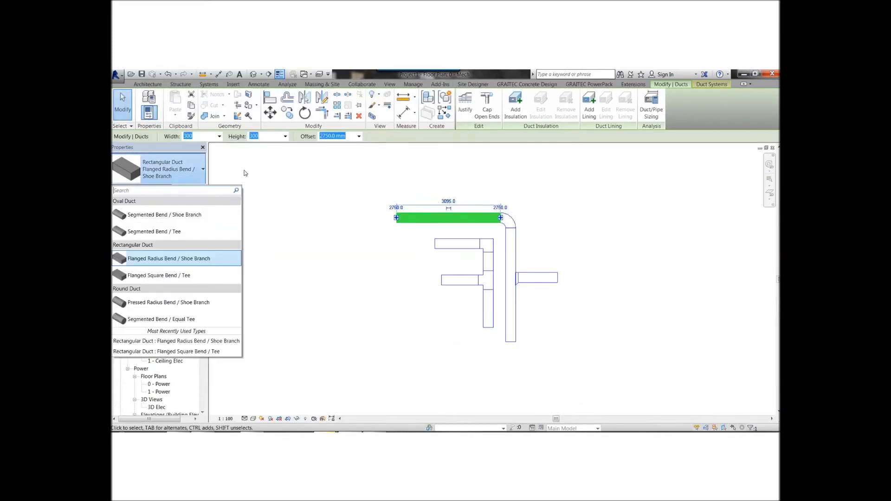
{"action": "left_click", "coordinate": [209, 84]}
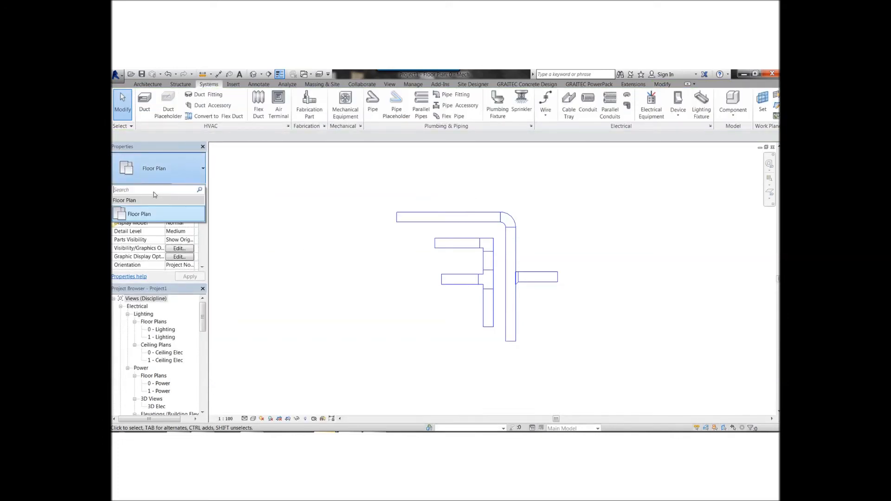
{"action": "left_click", "coordinate": [145, 103]}
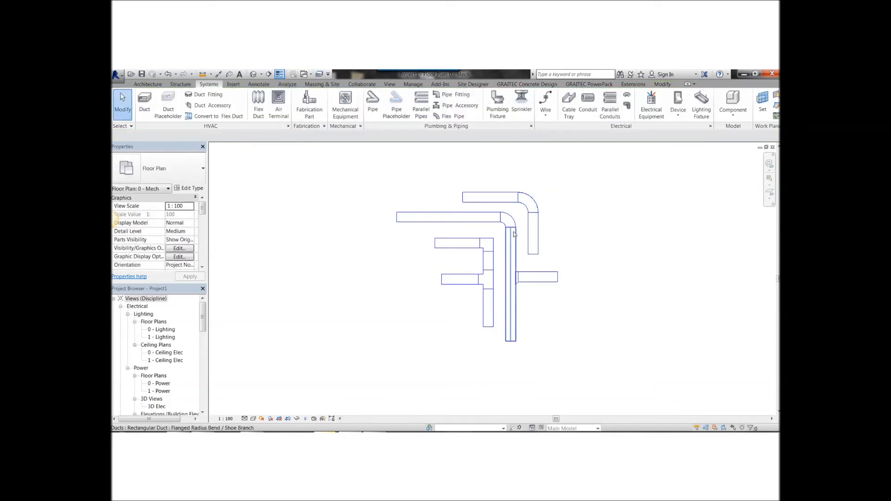
{"action": "mouse_move", "coordinate": [513, 233]}
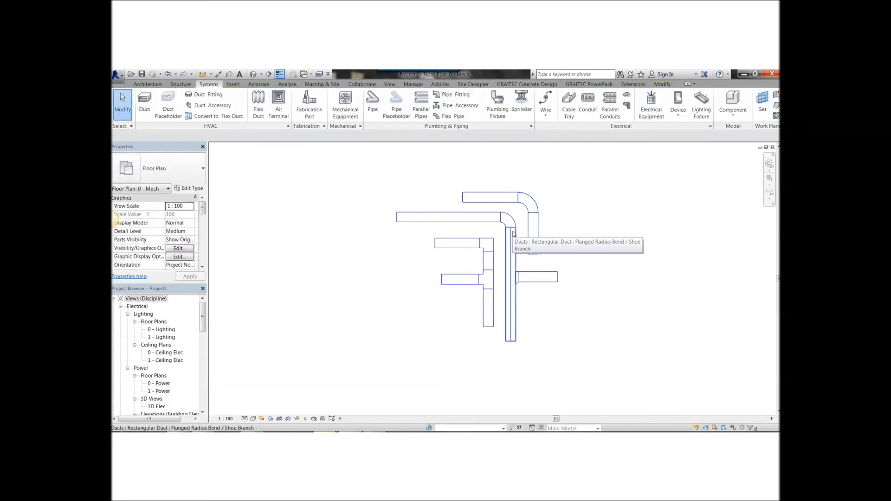